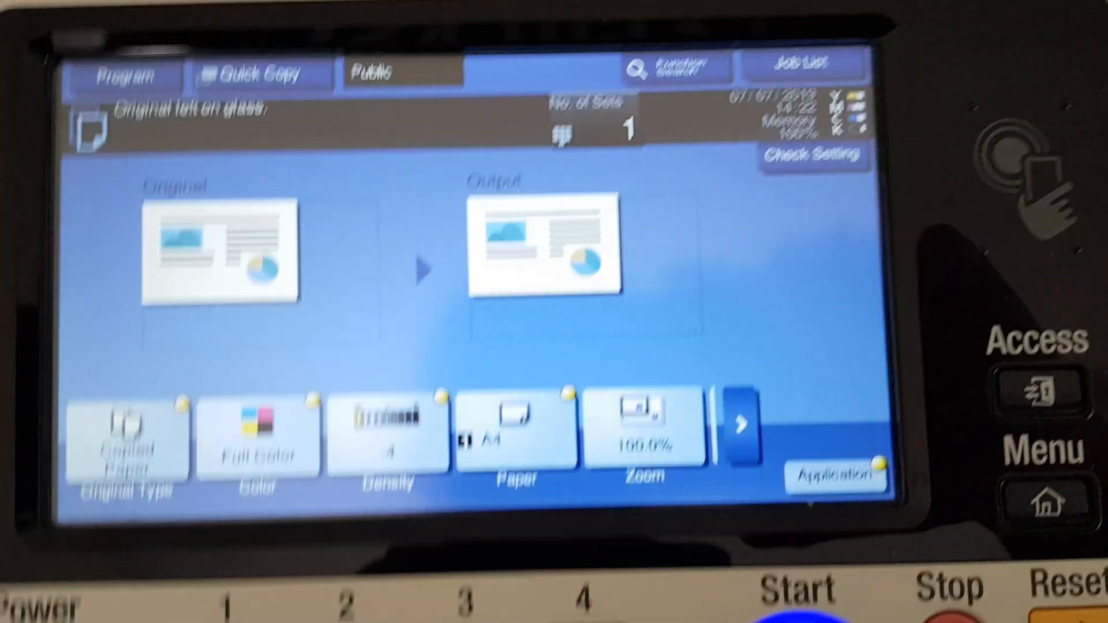
# Step: Enter 2 as the number of copy sets via the keypad and confirm it
pyautogui.click(579, 130)
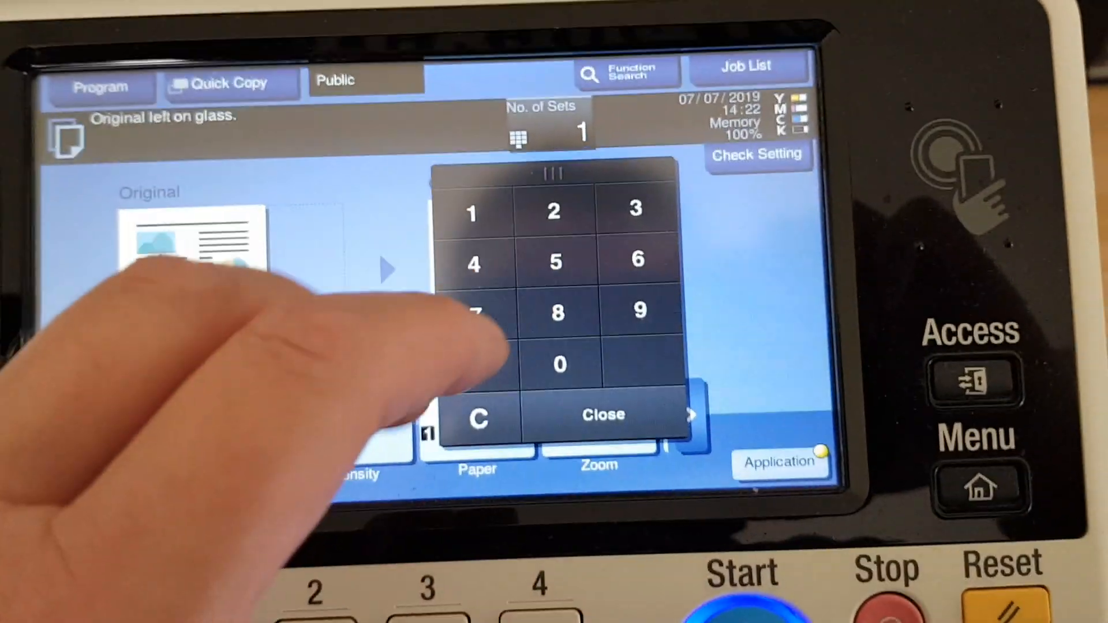
pyautogui.click(552, 210)
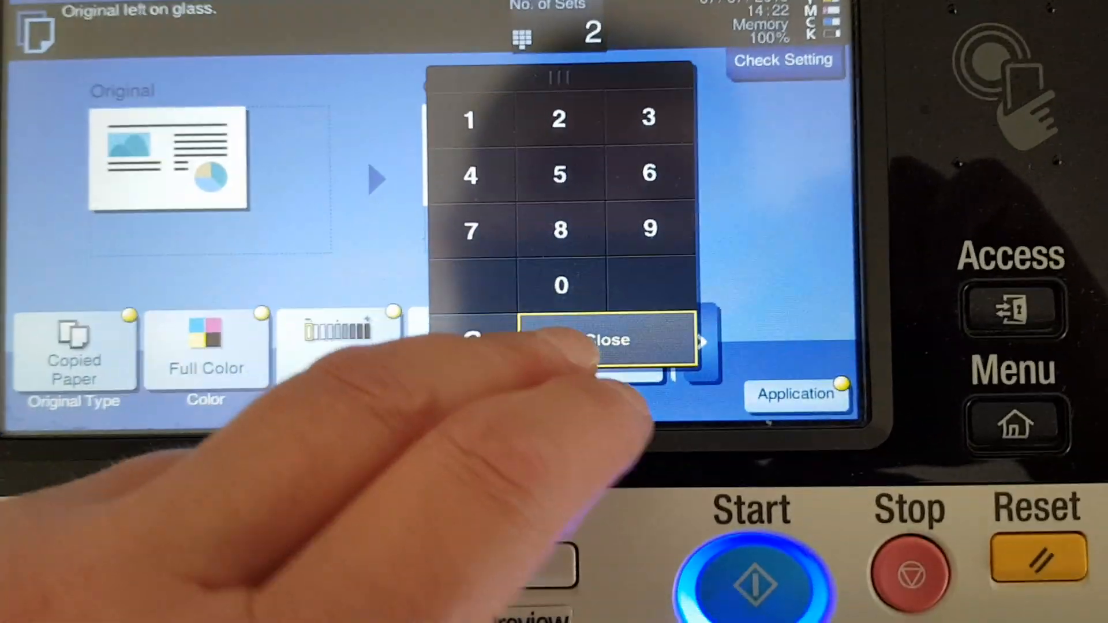
pyautogui.click(604, 340)
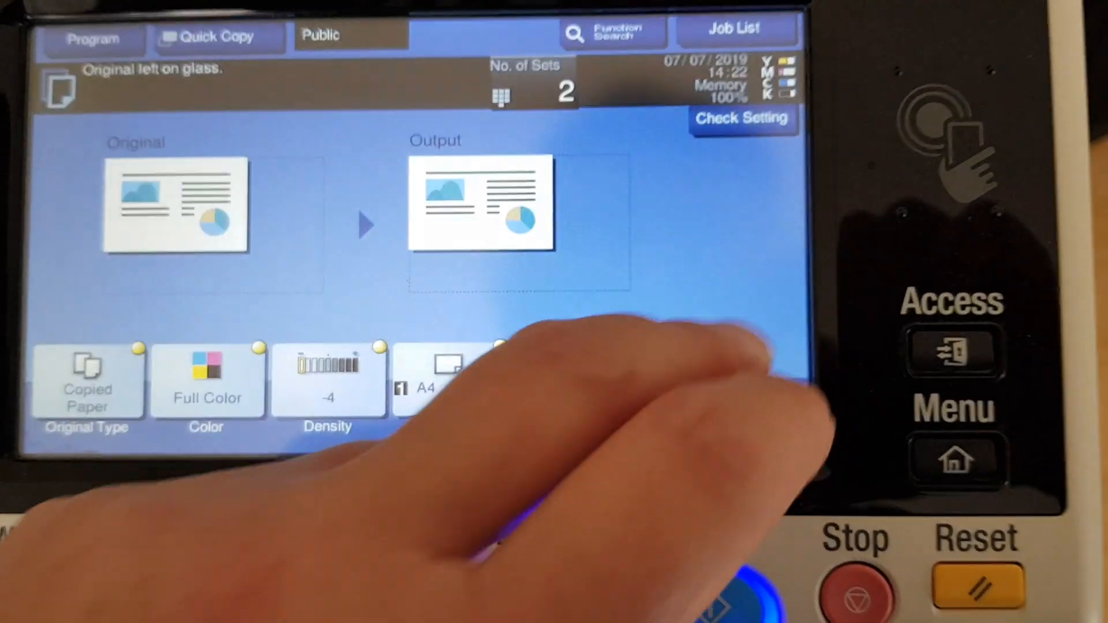
# Step: Scan the original with Start, then Start again to print the 2 copies
pyautogui.click(699, 593)
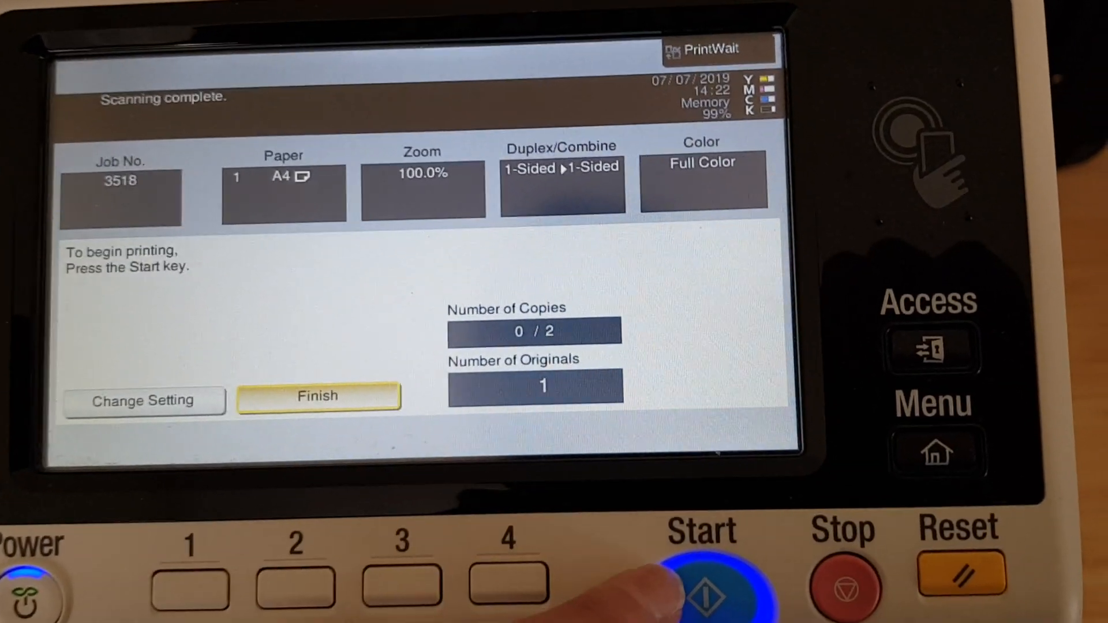
pyautogui.click(700, 579)
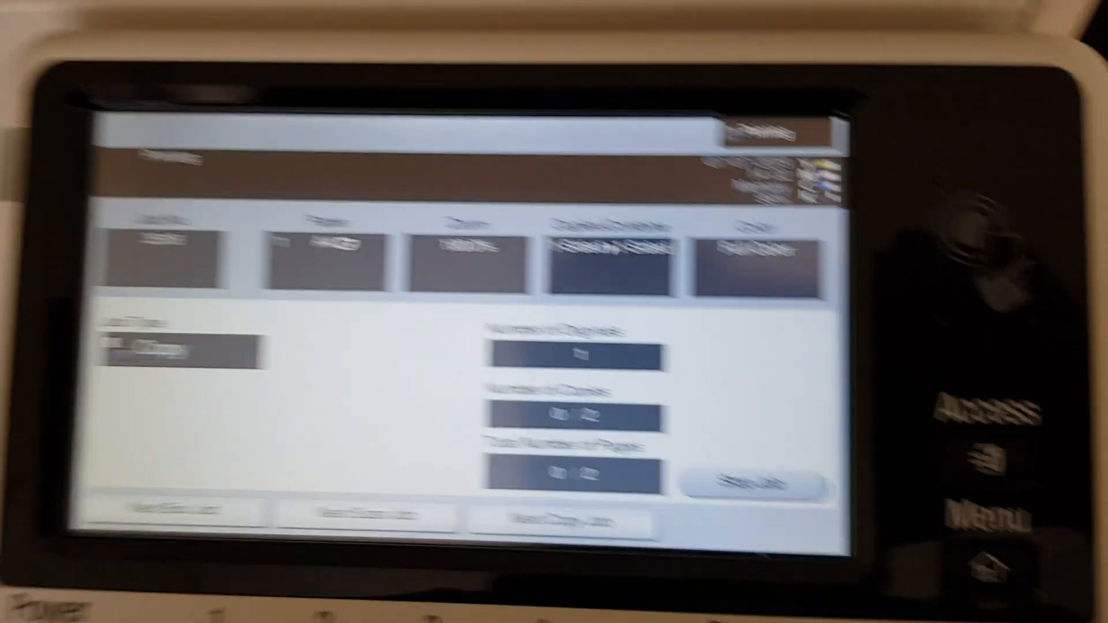